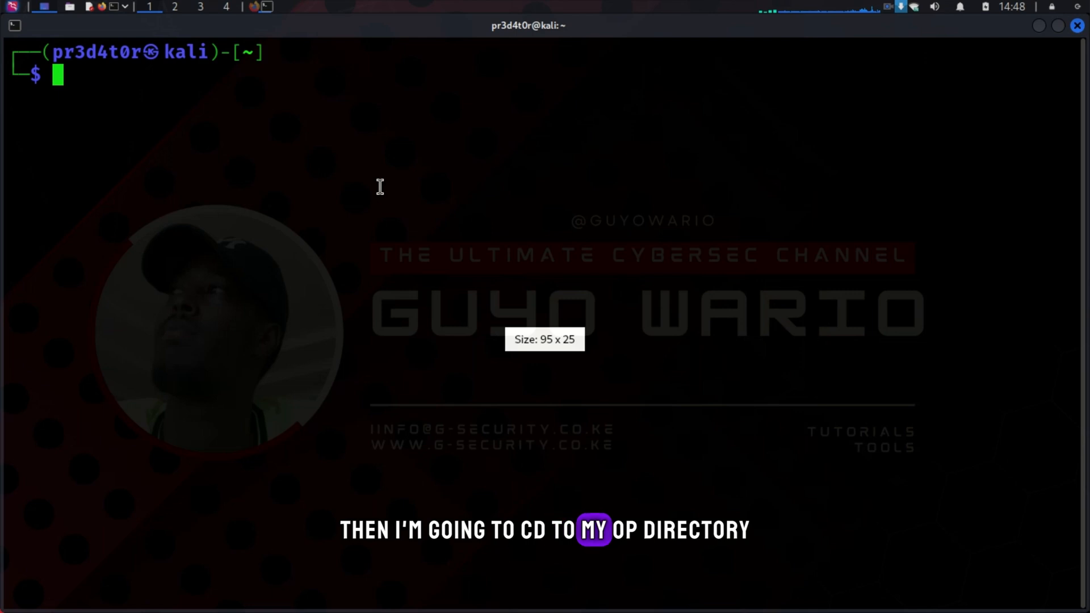
Go to /opt, clone the zphisher repo, enter its folder and list files.
text(cd /opt)
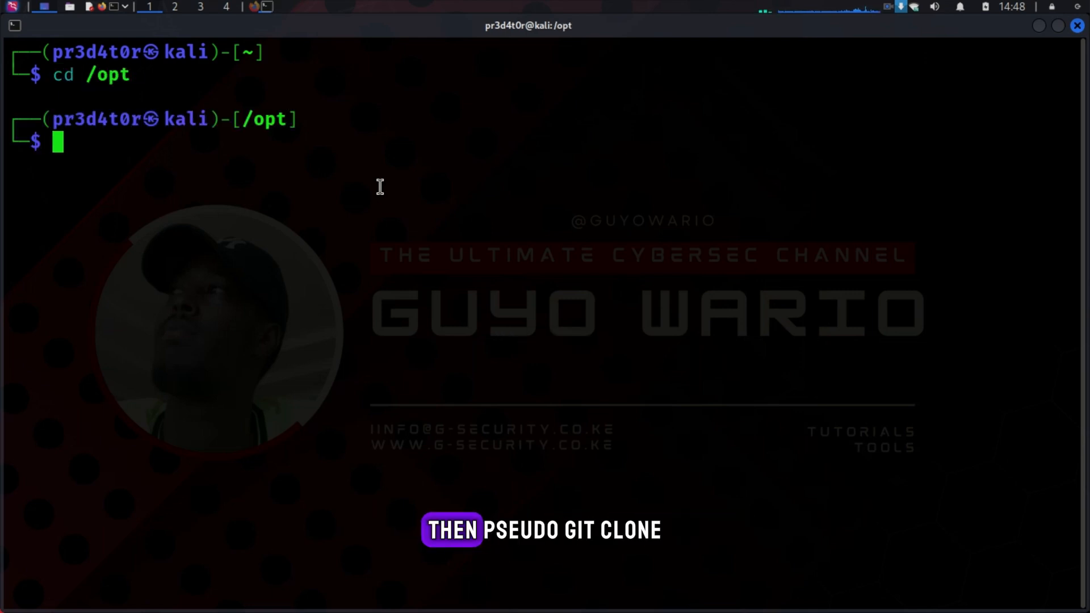
text(sudo git clone https://github.com/htr-tech/zphisher.git)
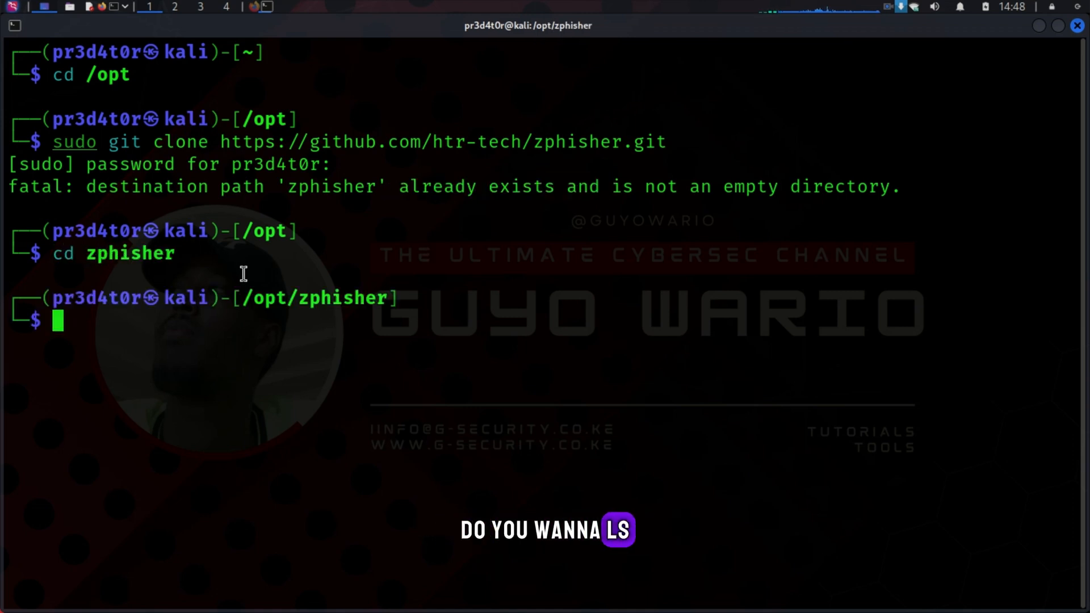
text(ls)
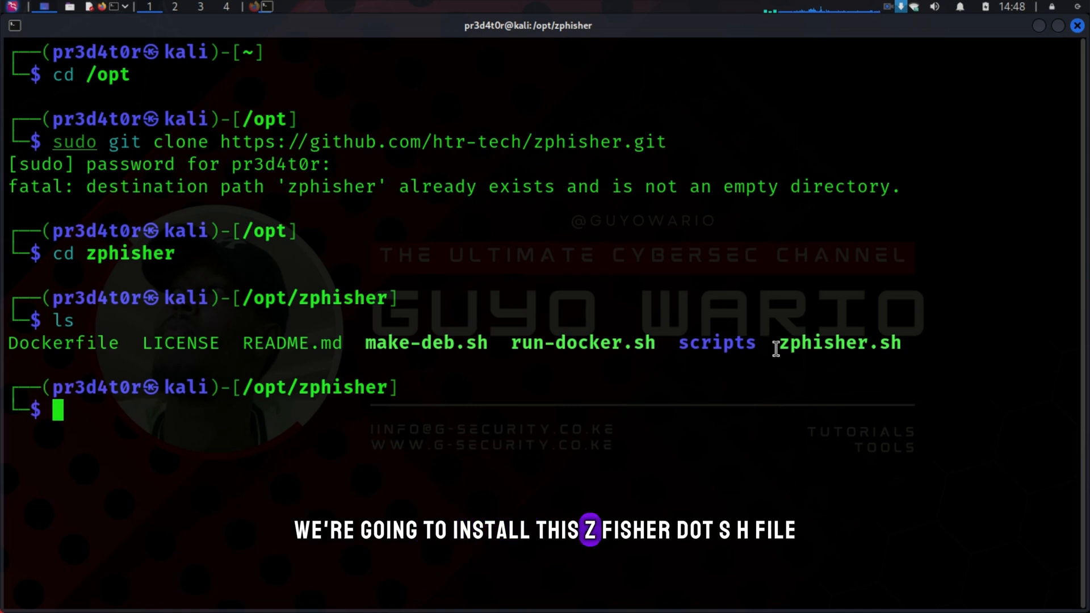
double_click(838, 343)
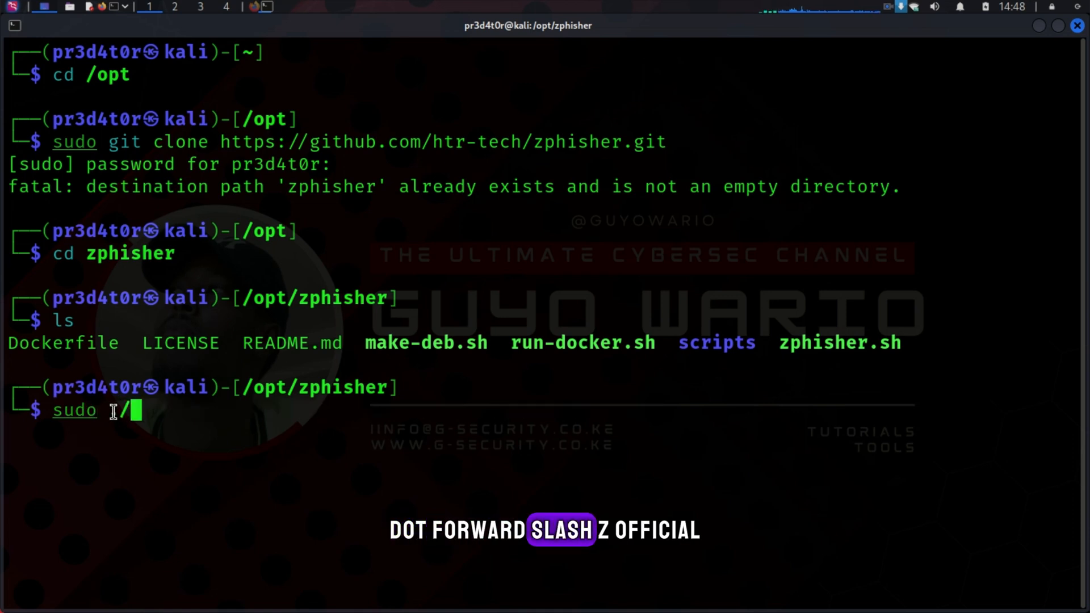
Run zphisher.sh with sudo and scroll through Zphisher 2.3.5's attack template menu.
text(zphisher.sh)
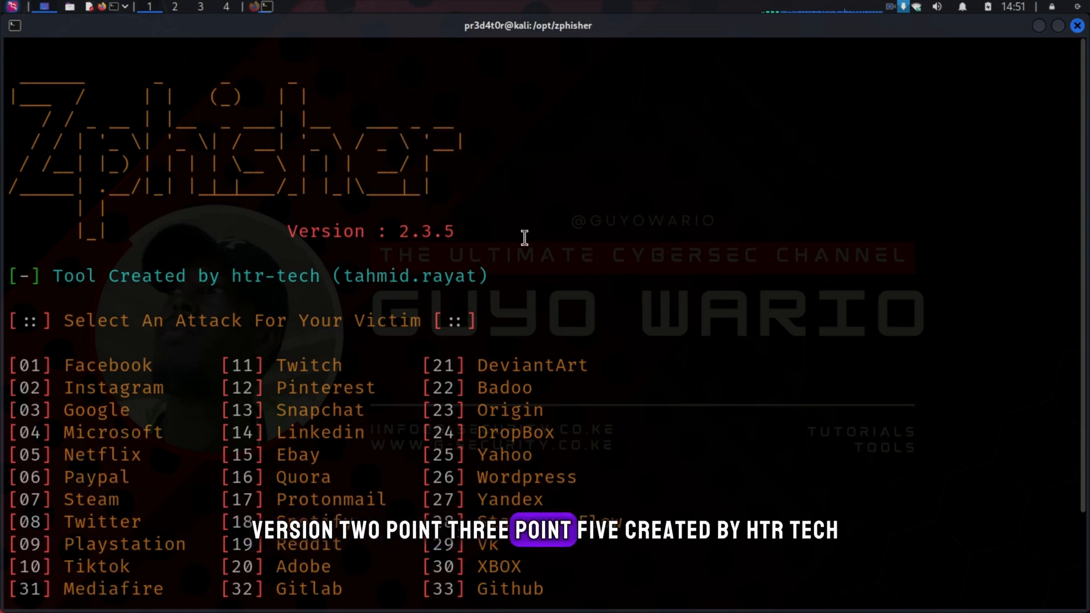
double_click(275, 275)
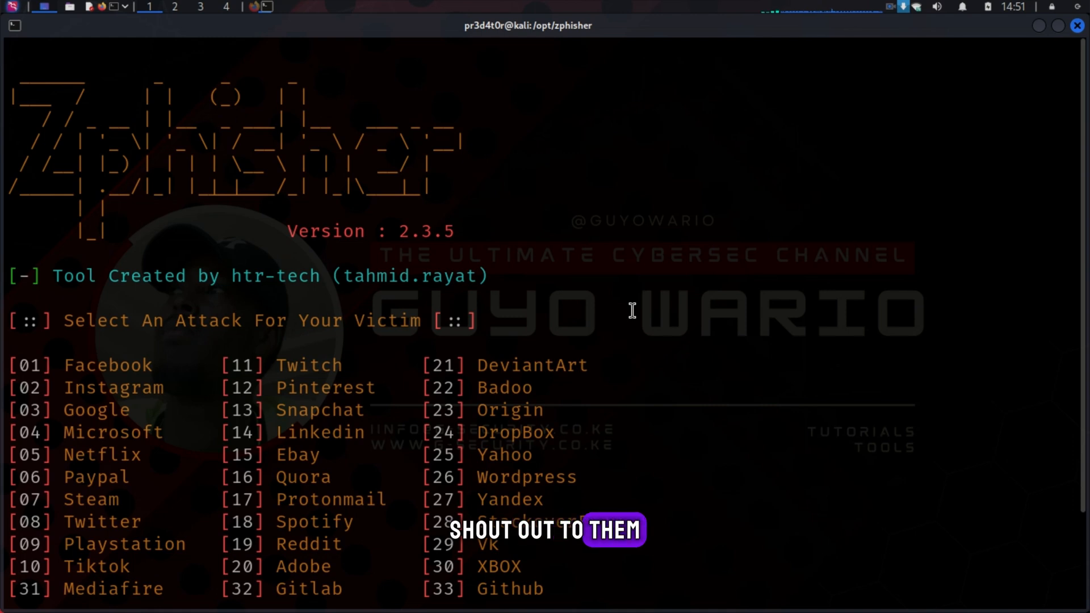
scroll(down, 3)
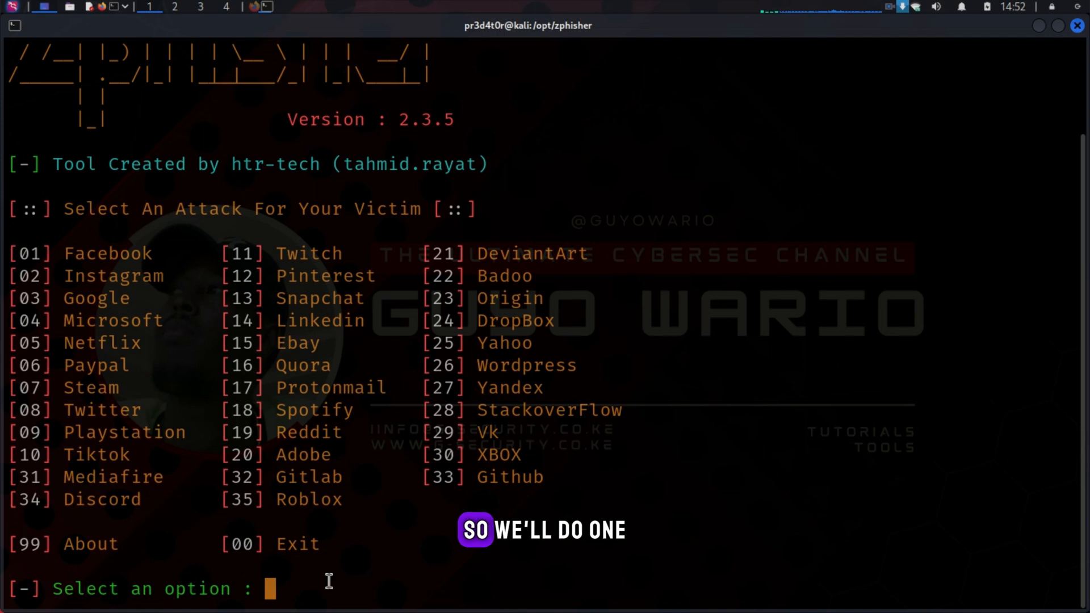
Host Facebook (1) on Localhost (1) with no custom port, and bring up the URL's menu.
text(1)
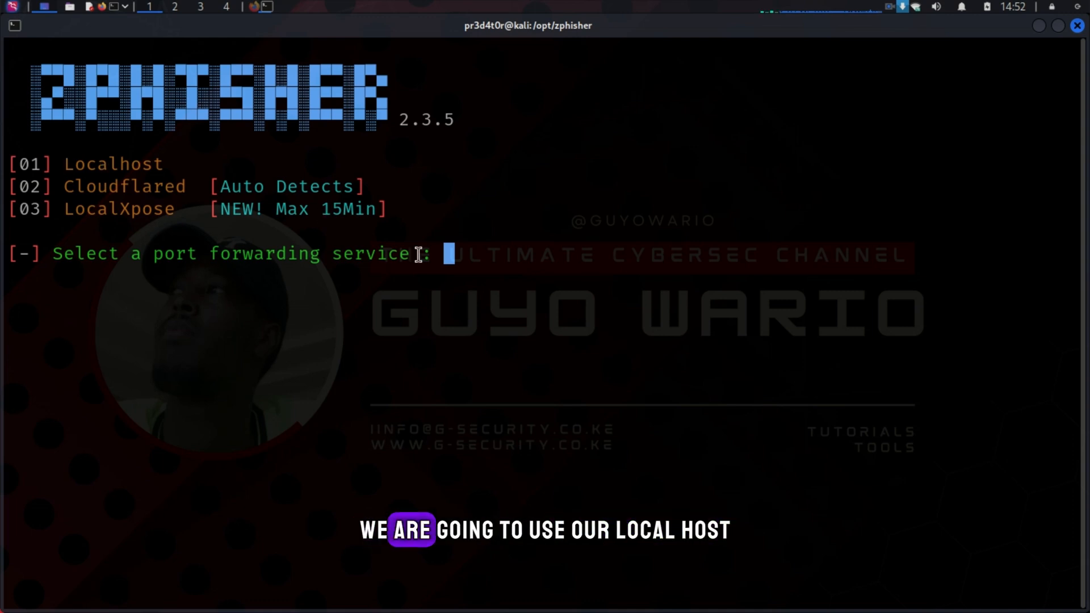
text(1)
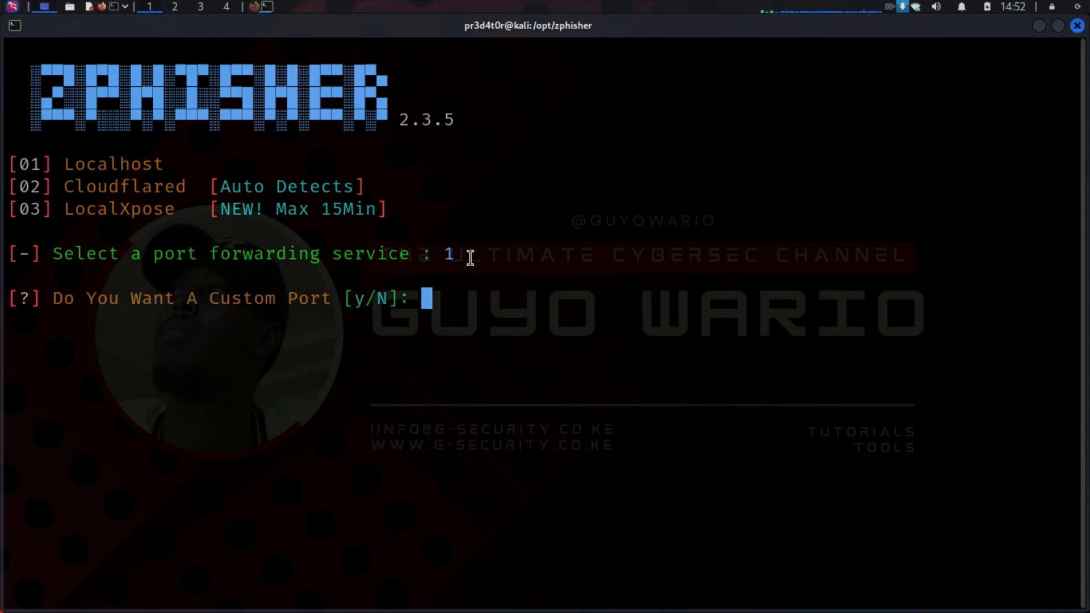
text(n)
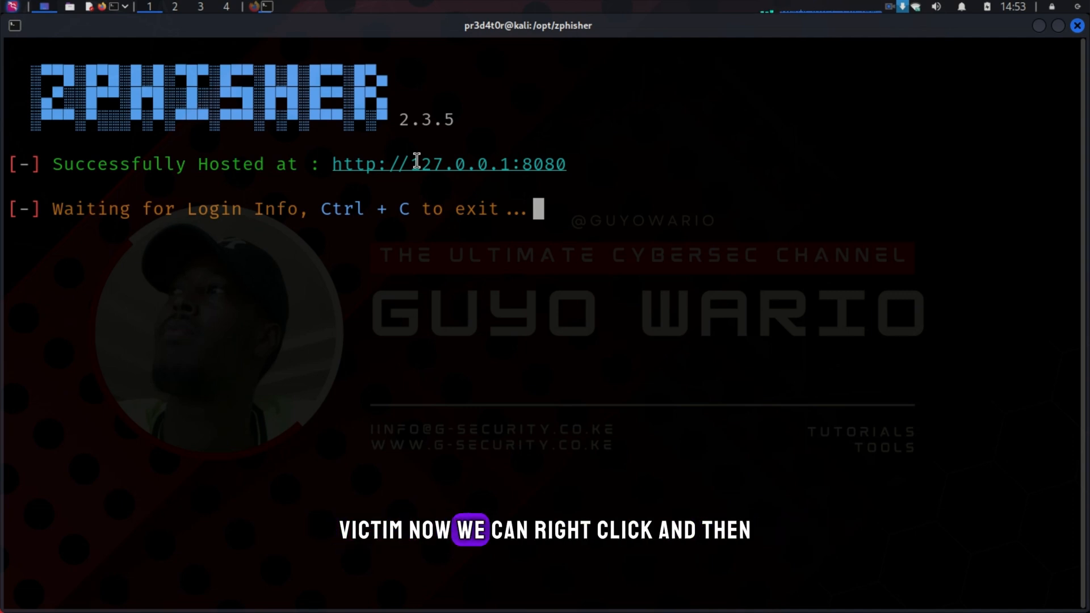
right_click(432, 172)
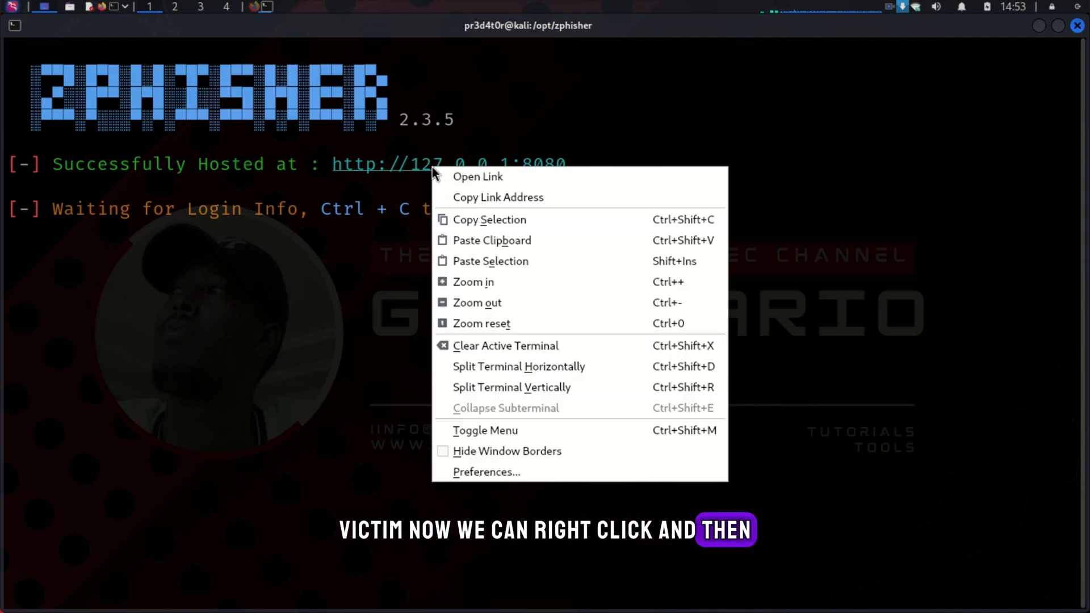
click(477, 176)
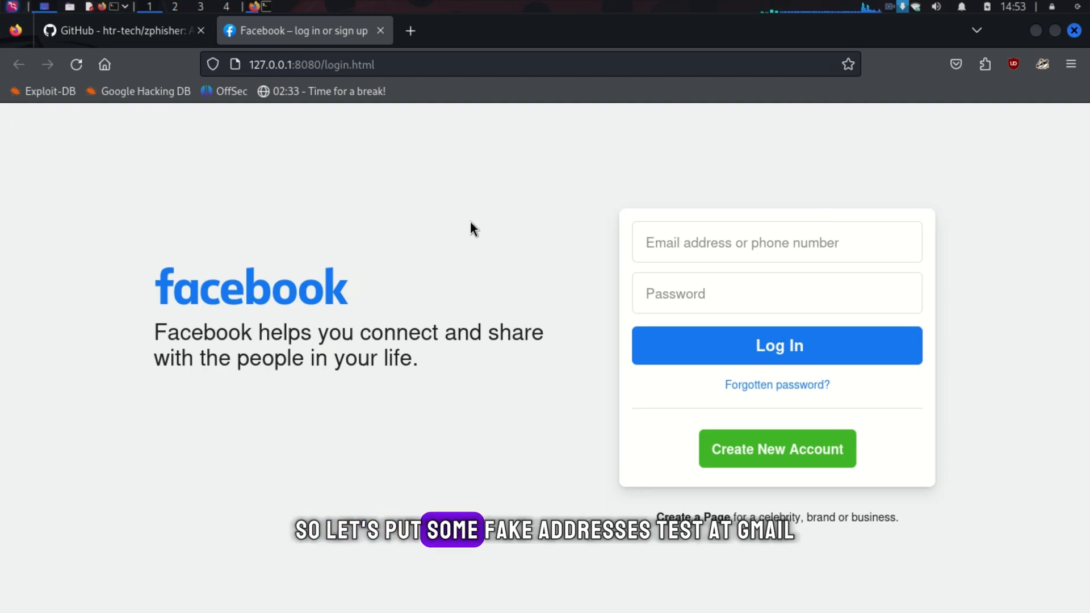
text(test@gmail.co)
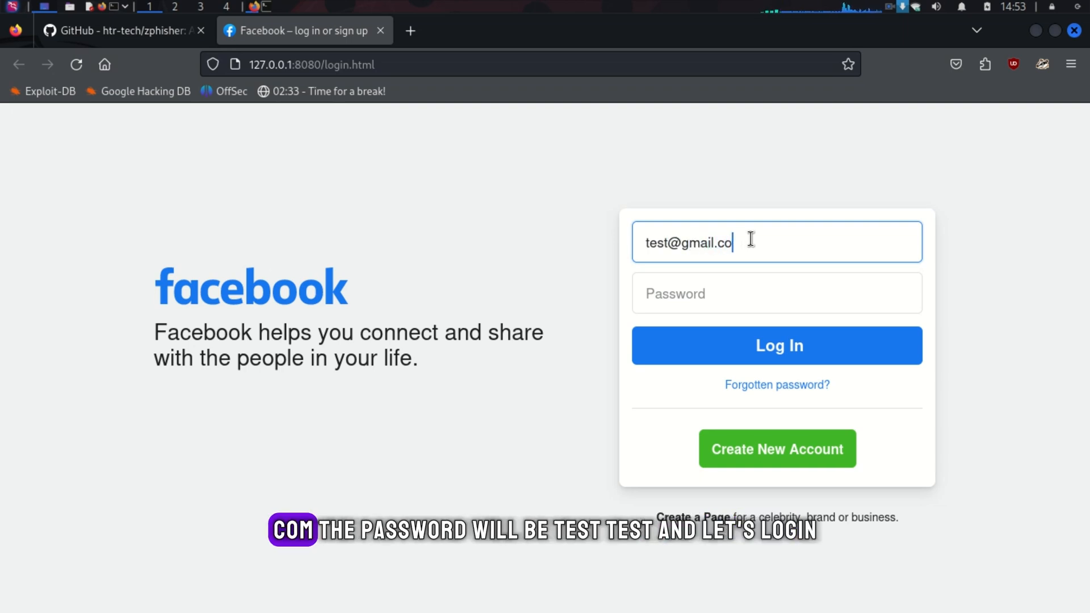
text(test)
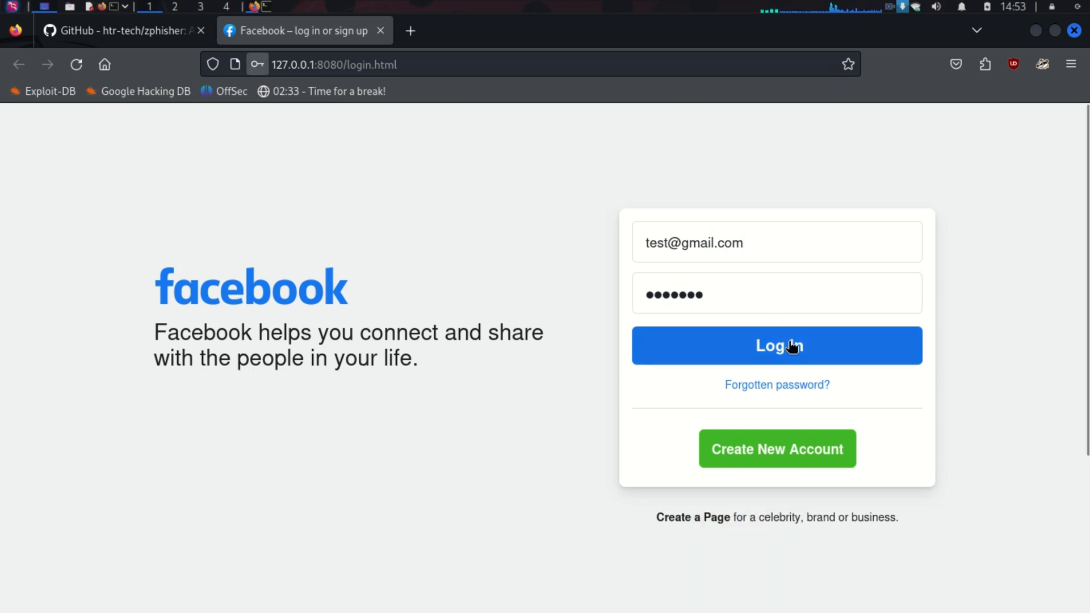
click(776, 345)
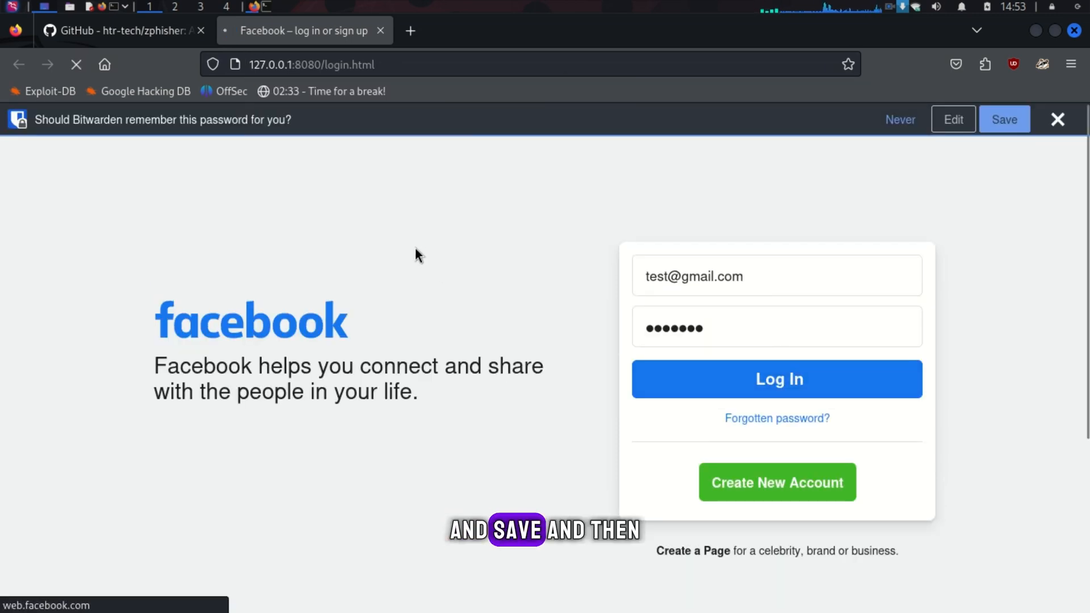
click(776, 418)
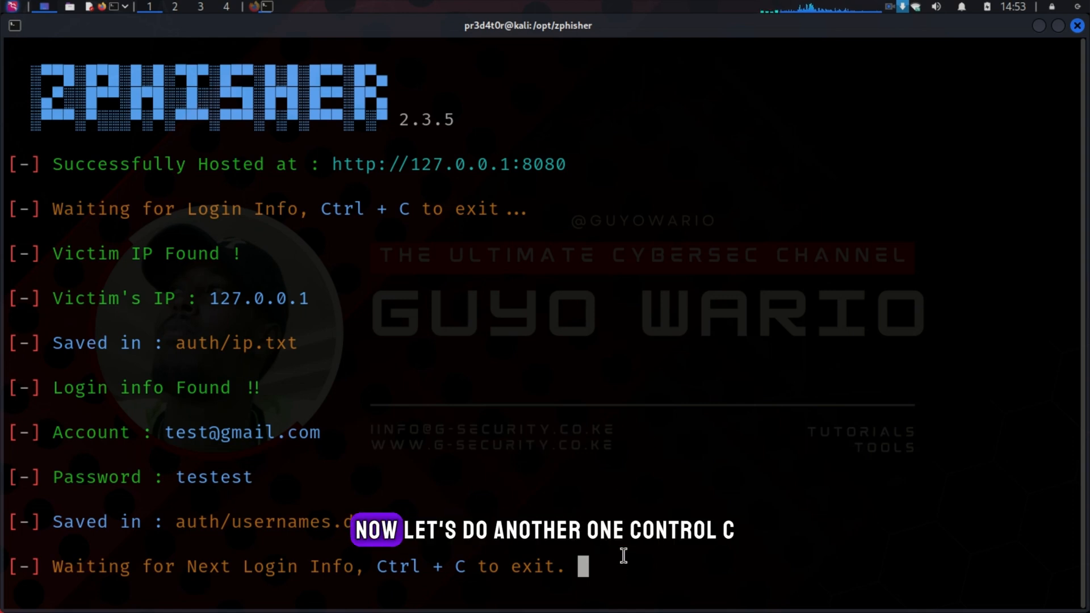
Stop the Facebook server and host the LinkedIn template (14) on Localhost (1).
key(ctrl+c)
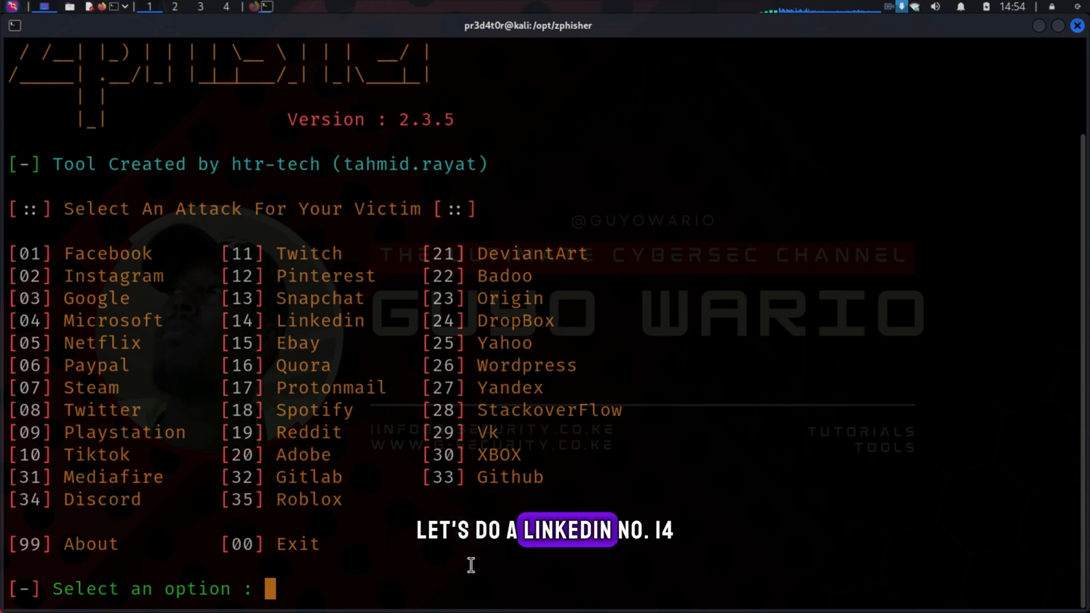
text(14)
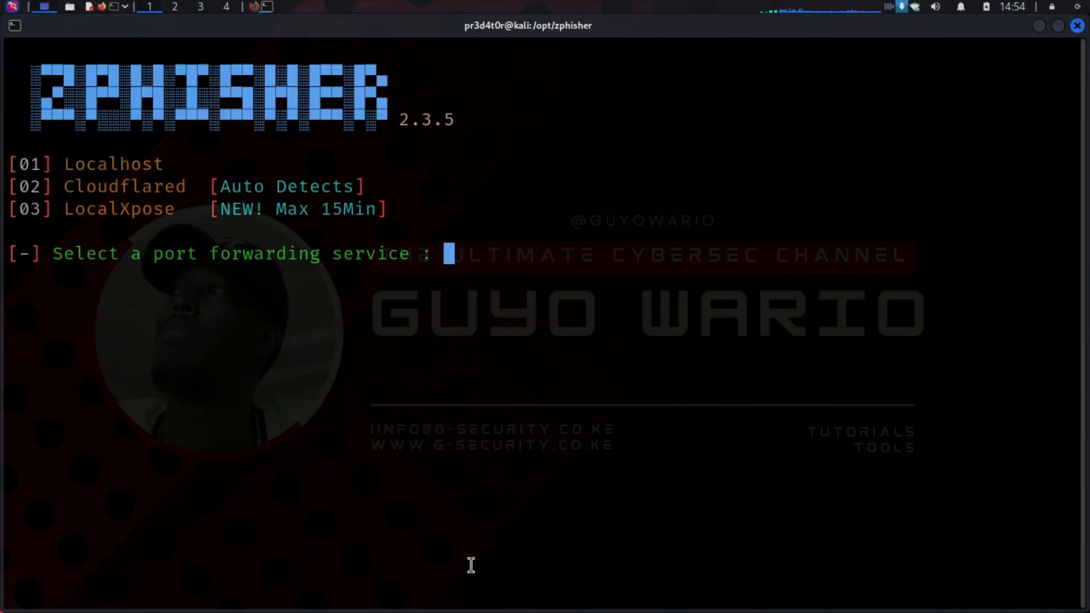
text(1)
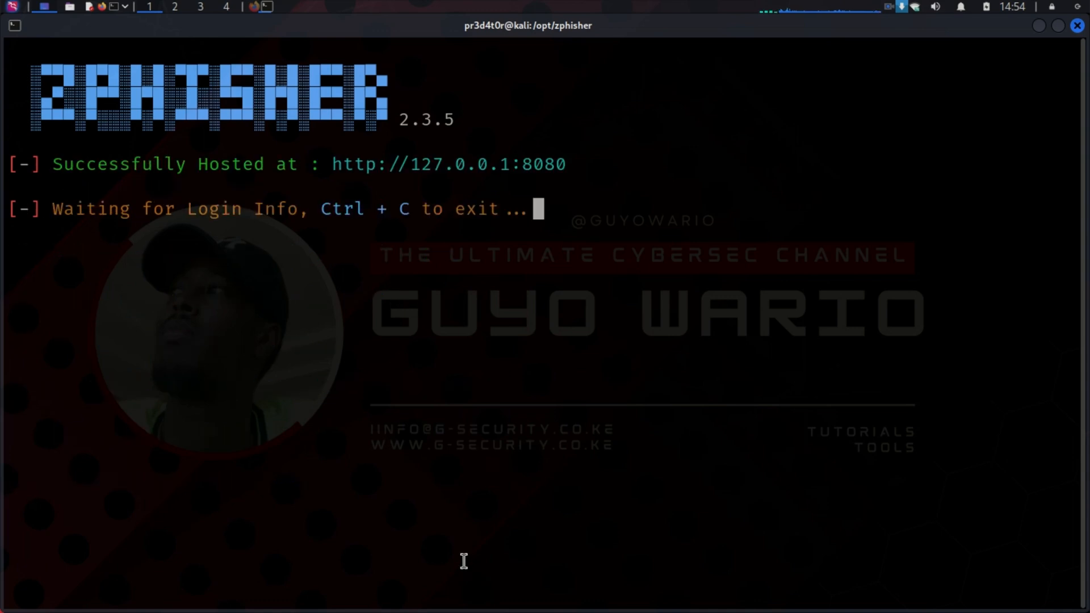
right_click(448, 164)
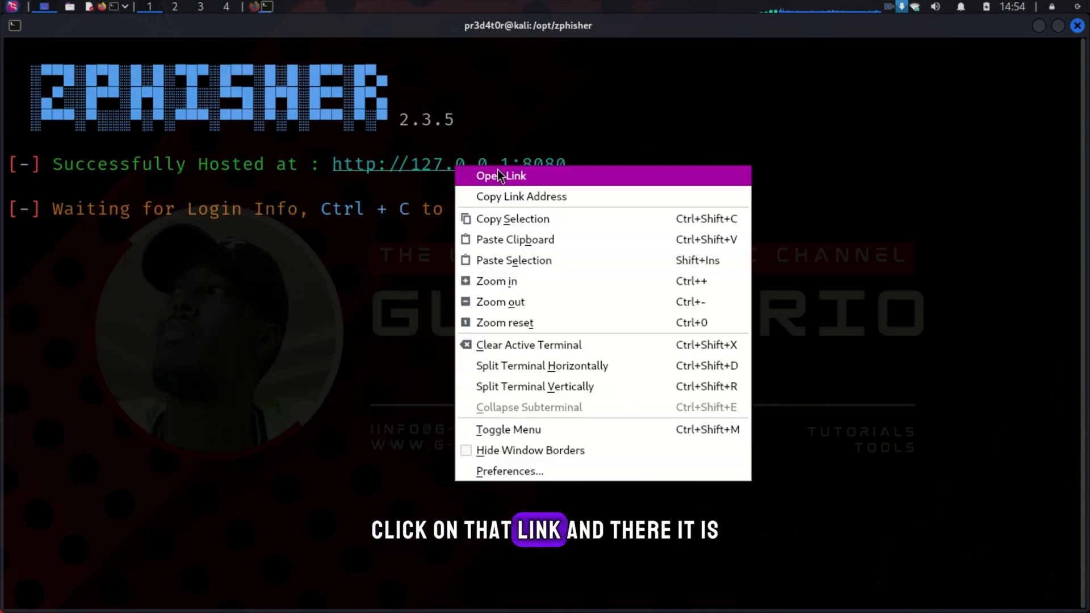
click(501, 175)
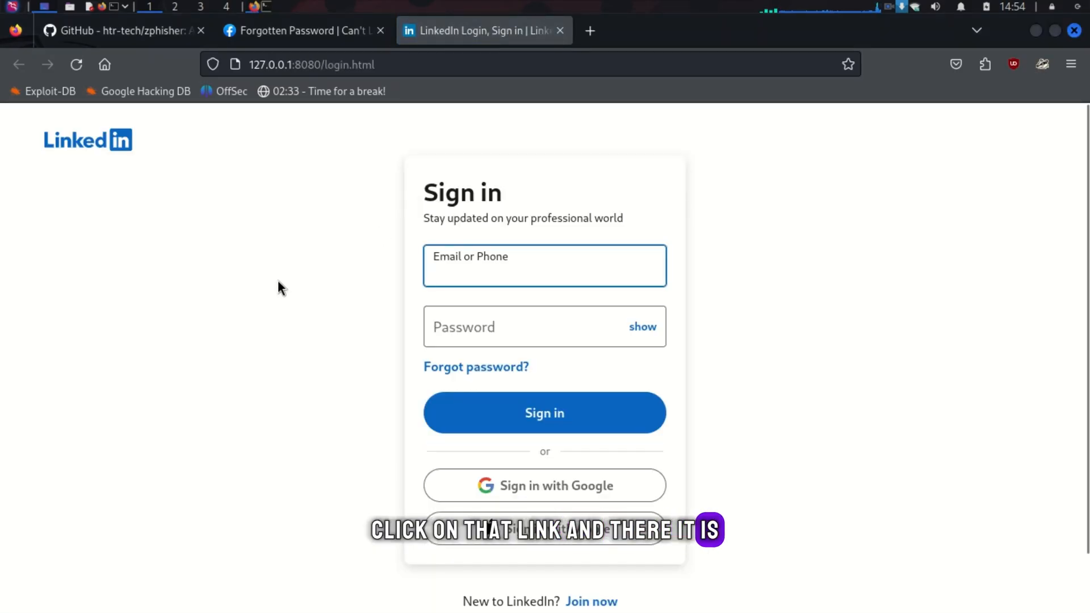
click(544, 266)
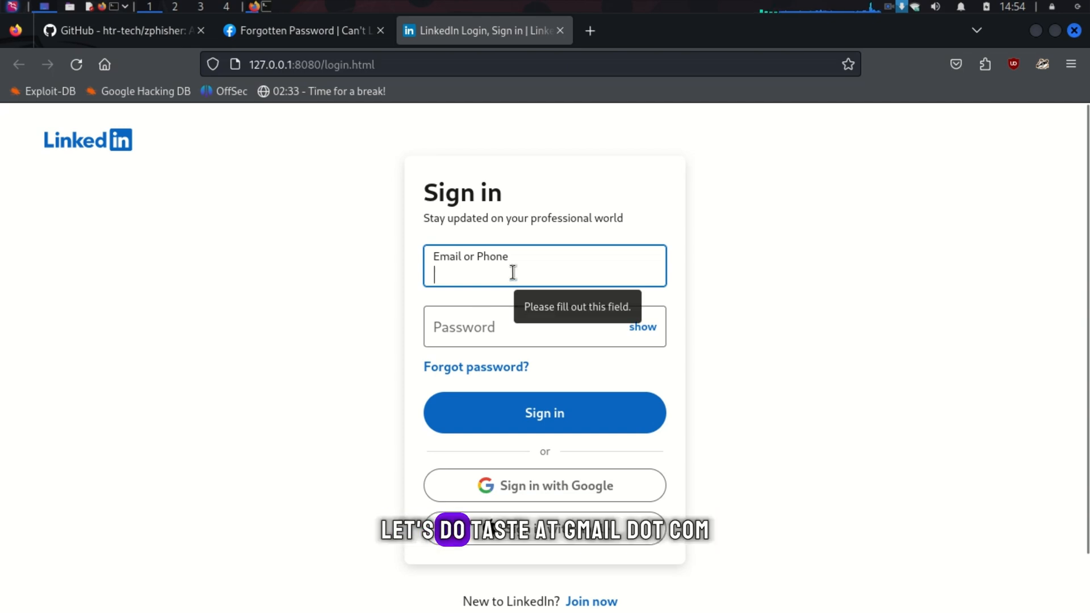
text(test@)
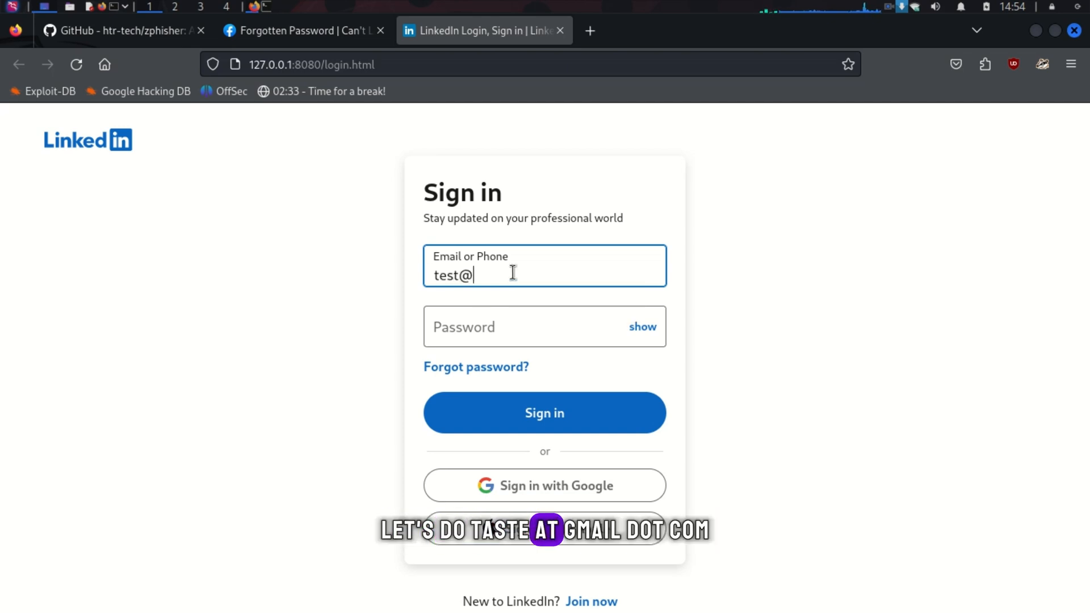
text(gmail.com)
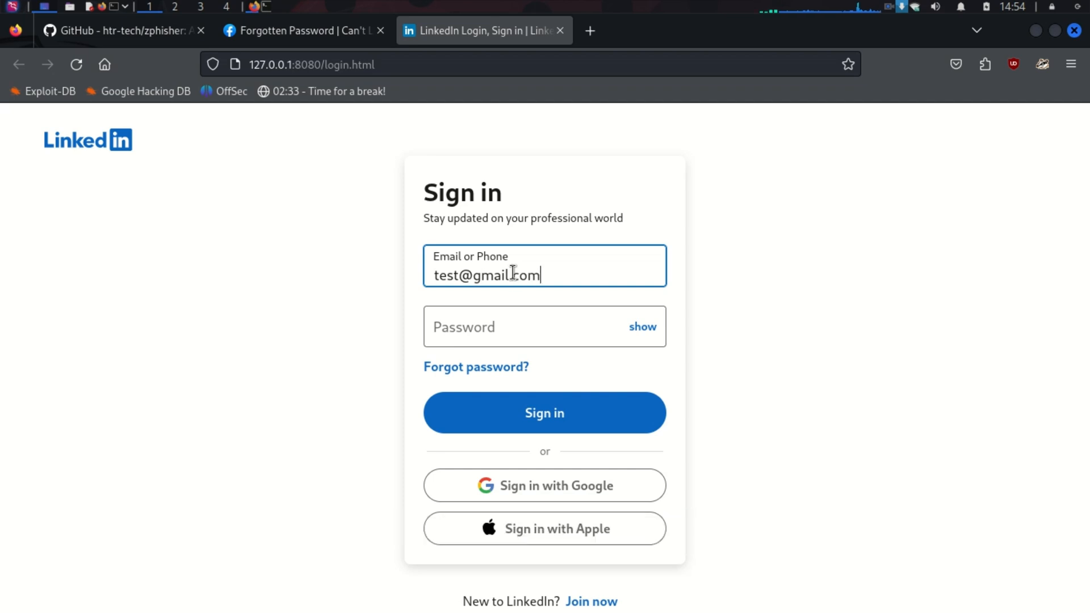
text(test)
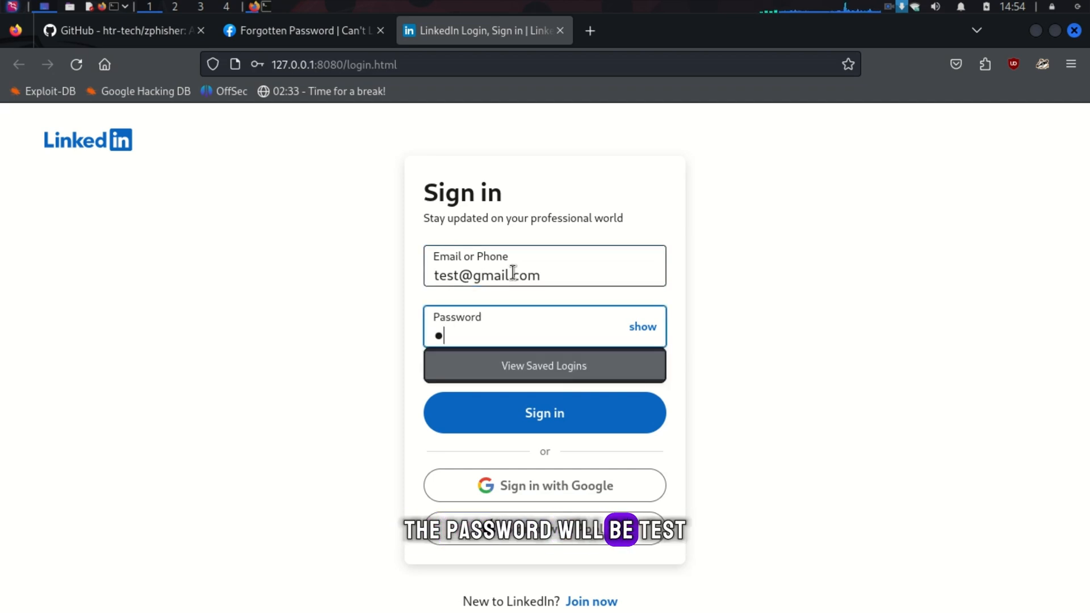
text(est)
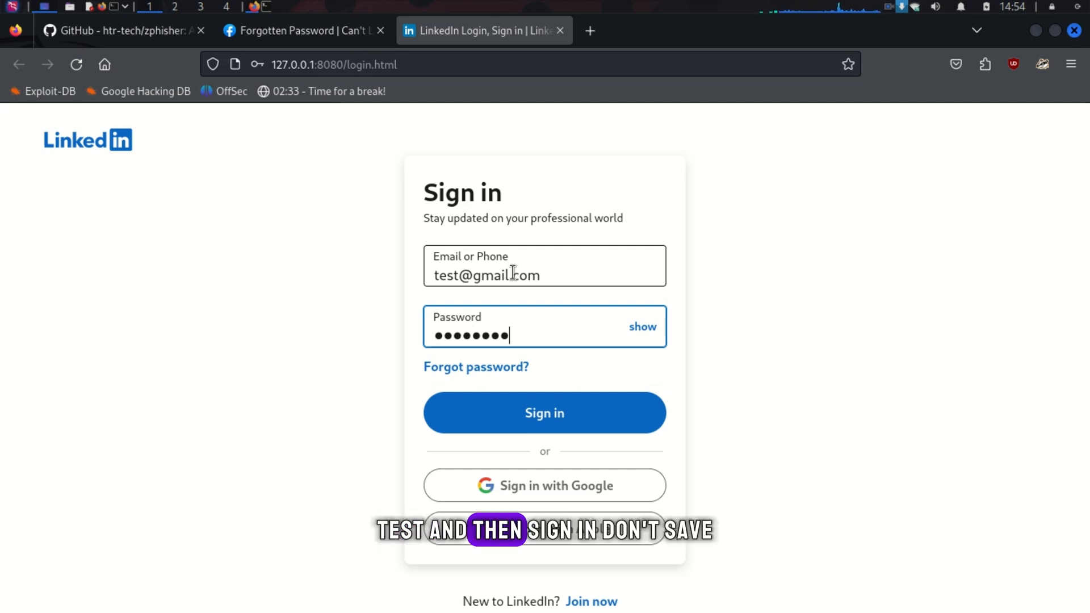
click(544, 412)
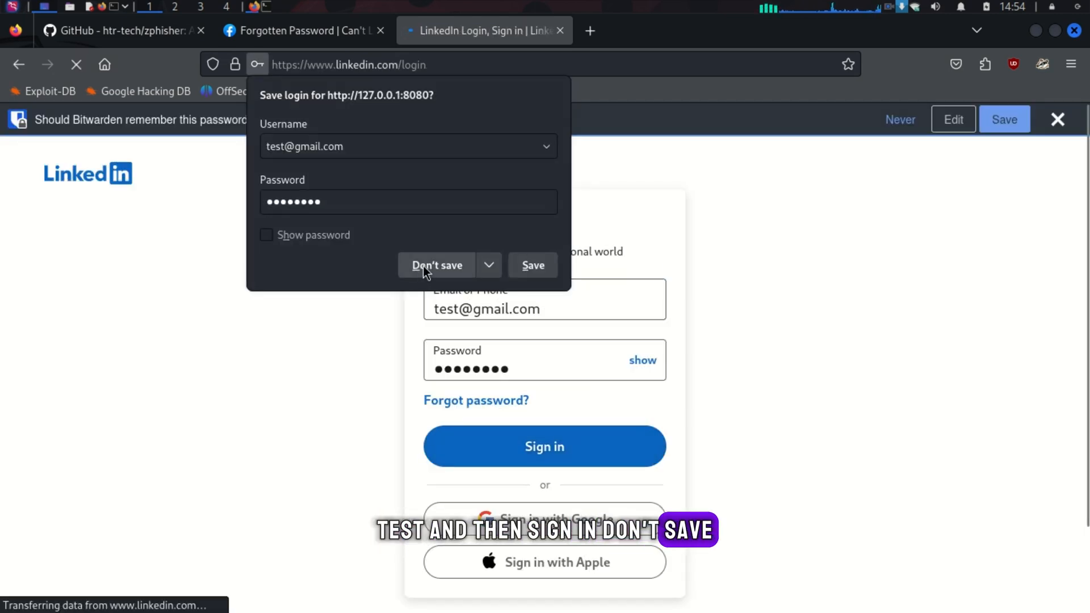
Decline saving the login, then verify the linkedin.com address and padlock icon.
click(436, 265)
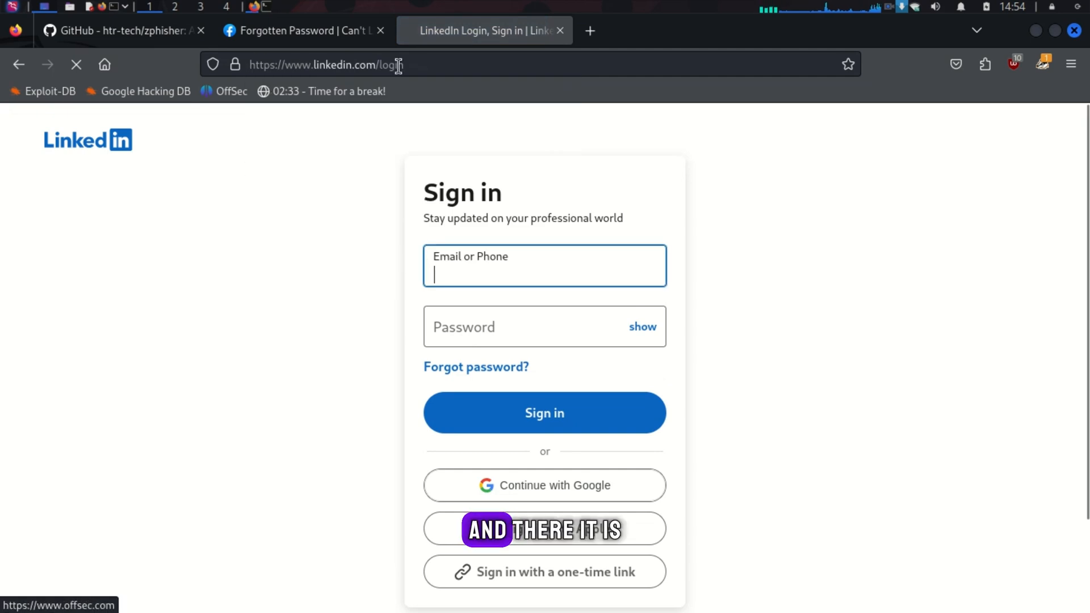
click(325, 65)
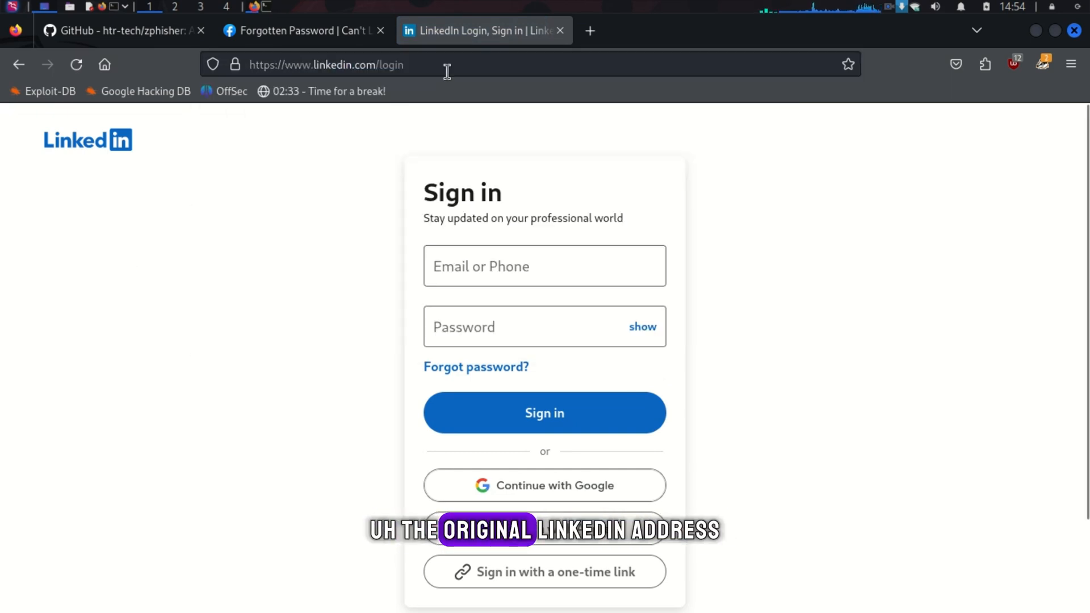
click(348, 64)
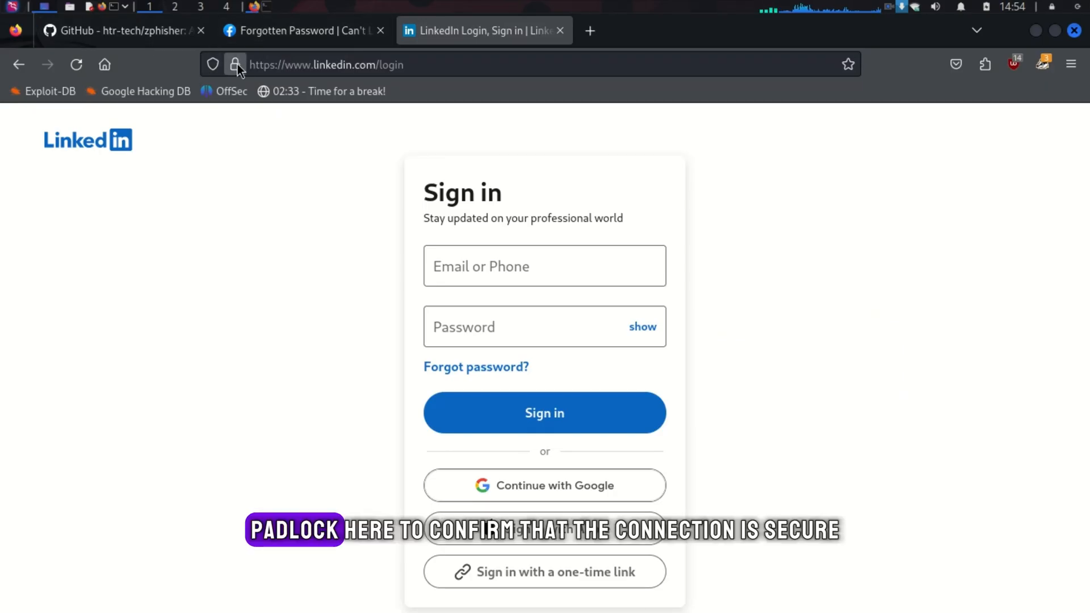
click(235, 64)
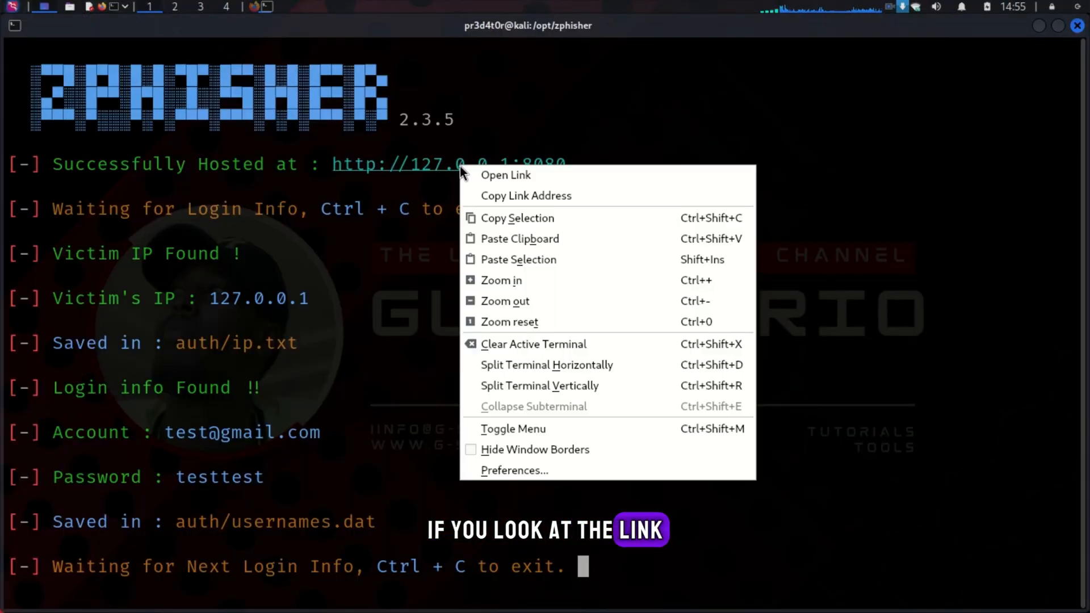
Reopen the hosted LinkedIn link in a new tab and return to the terminal.
click(505, 174)
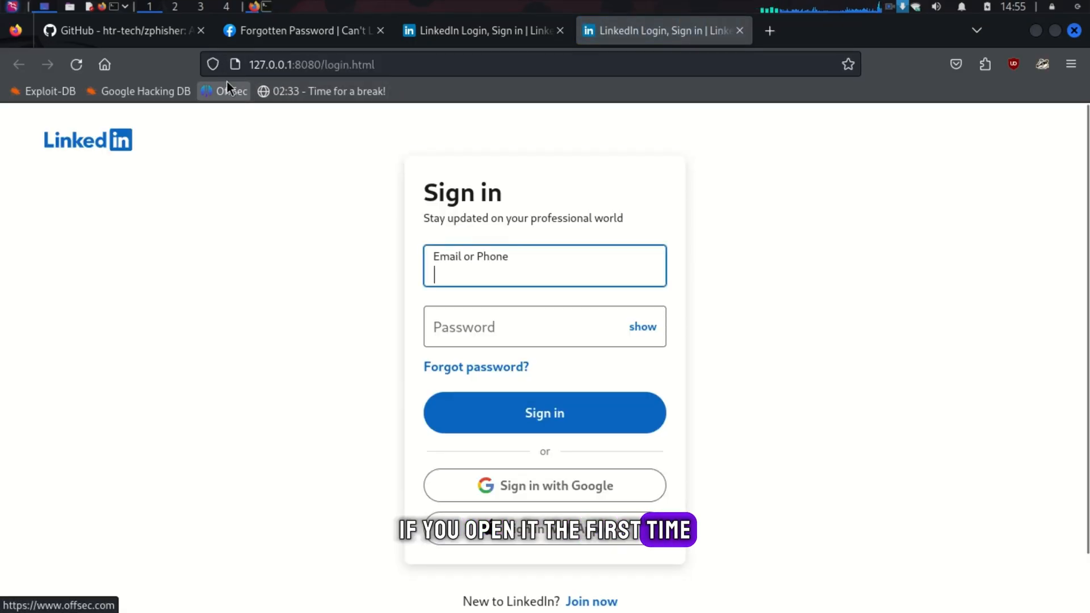
click(212, 64)
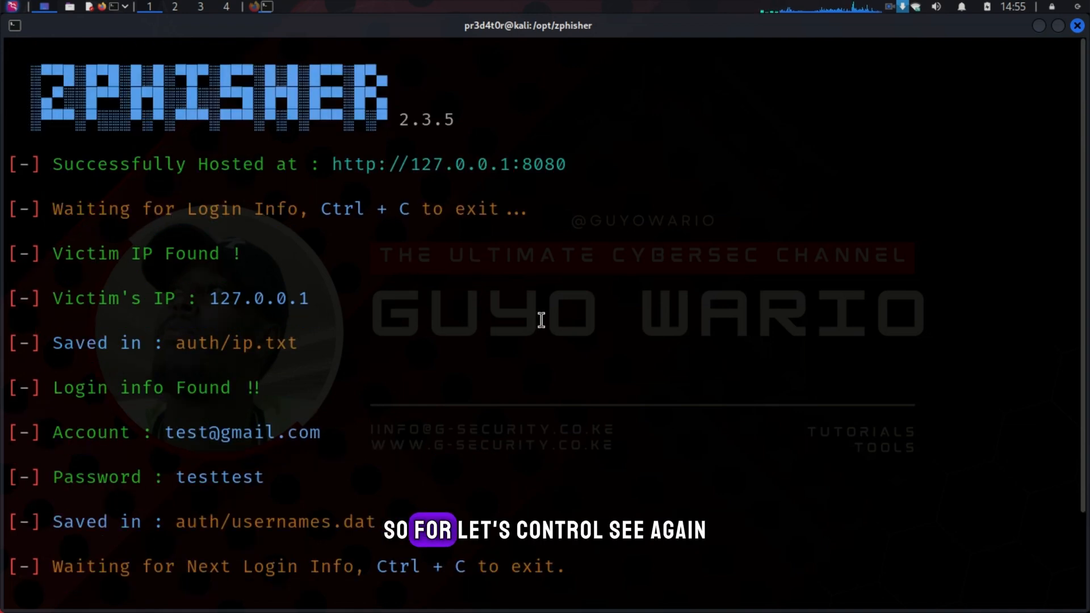
Restart Zphisher with the traditional Facebook page on localhost and copy its link address.
key(ctrl+c)
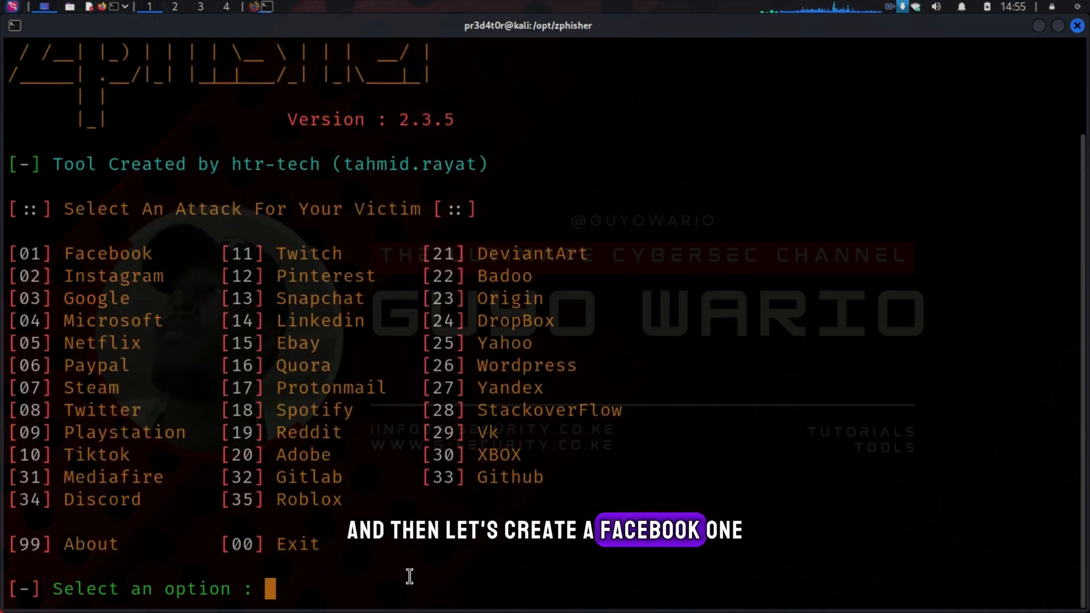
text(1)
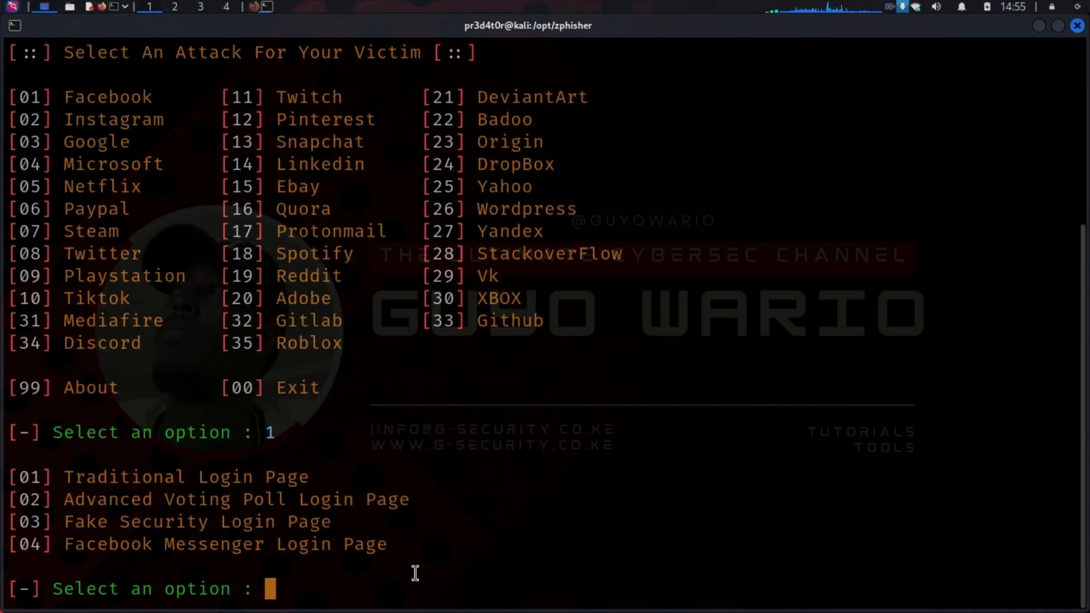
key(Return)
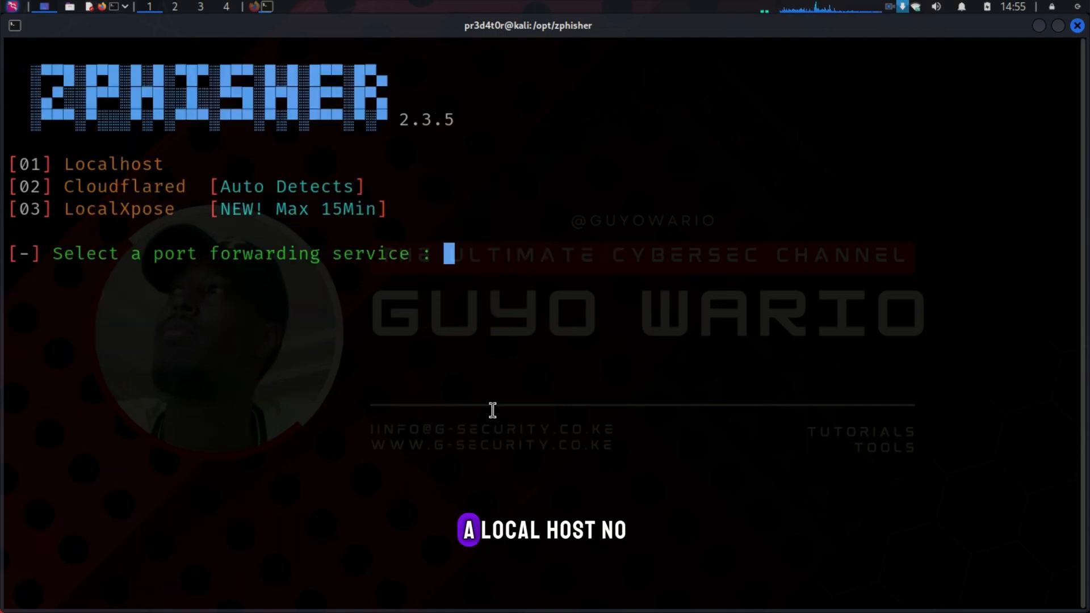
text(1)
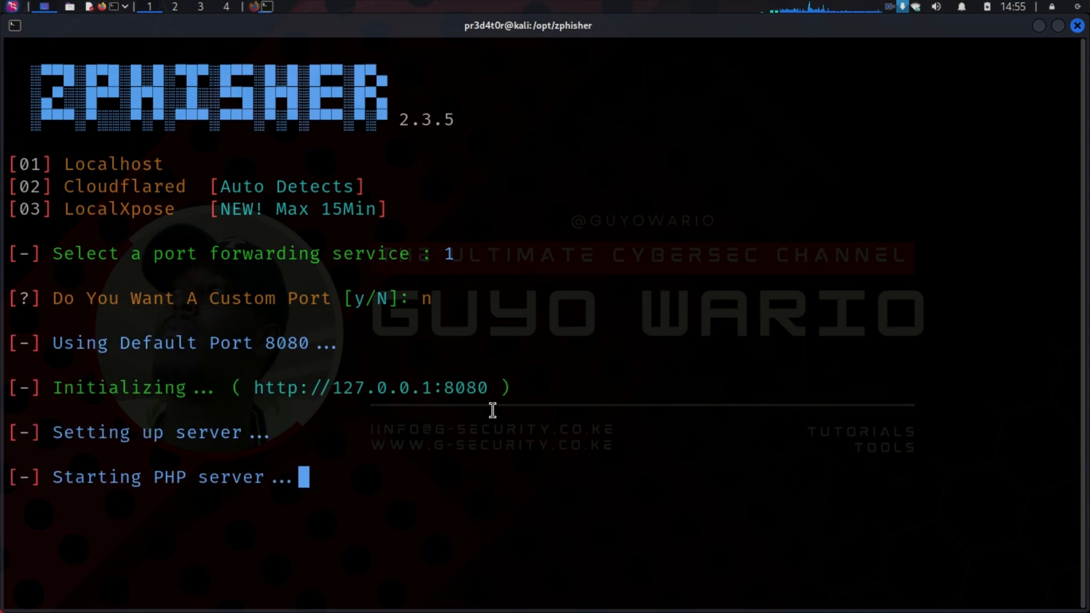
right_click(449, 163)
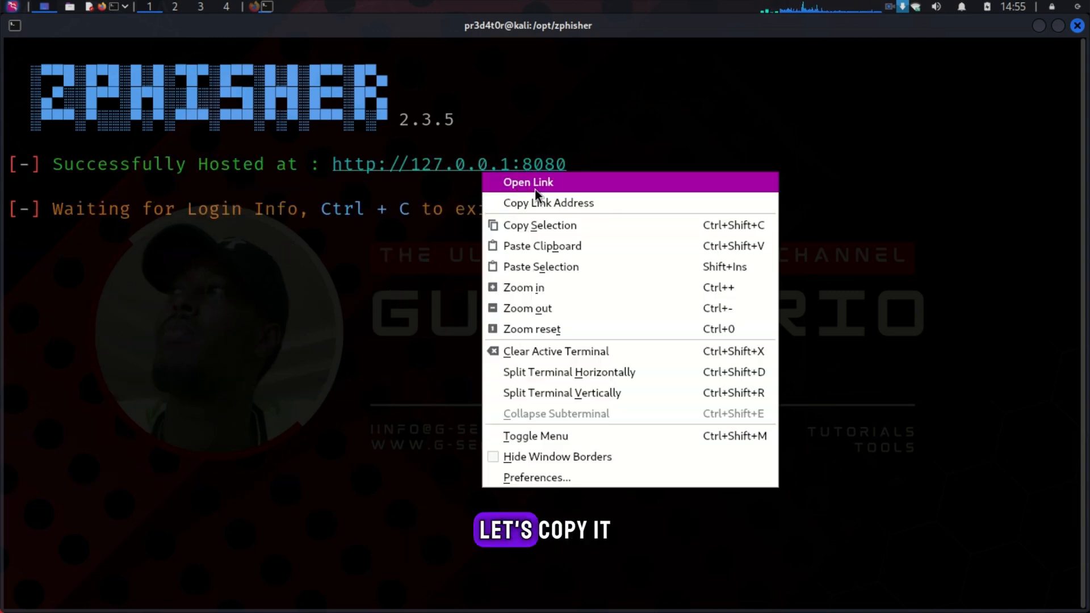
click(527, 182)
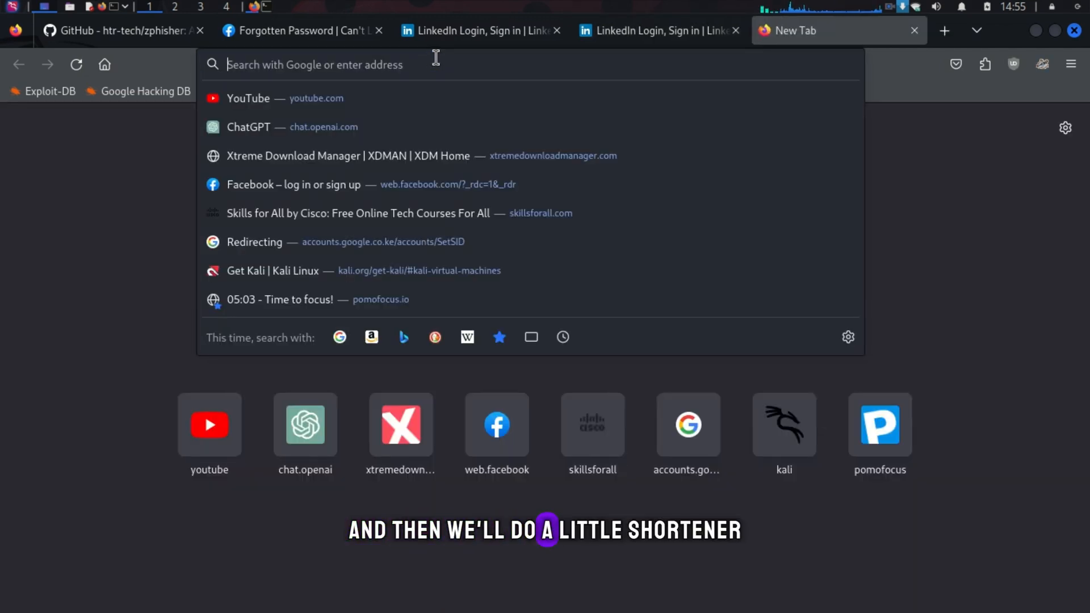
Search Google for 'url shortner' and open the shorturl.at result.
text(url+shortner)
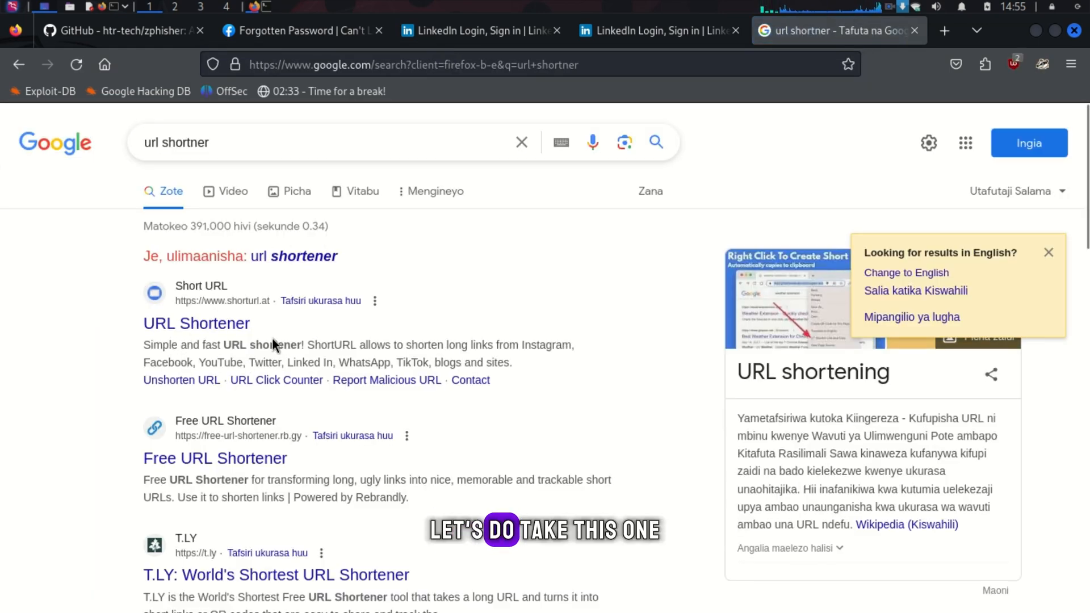
click(196, 323)
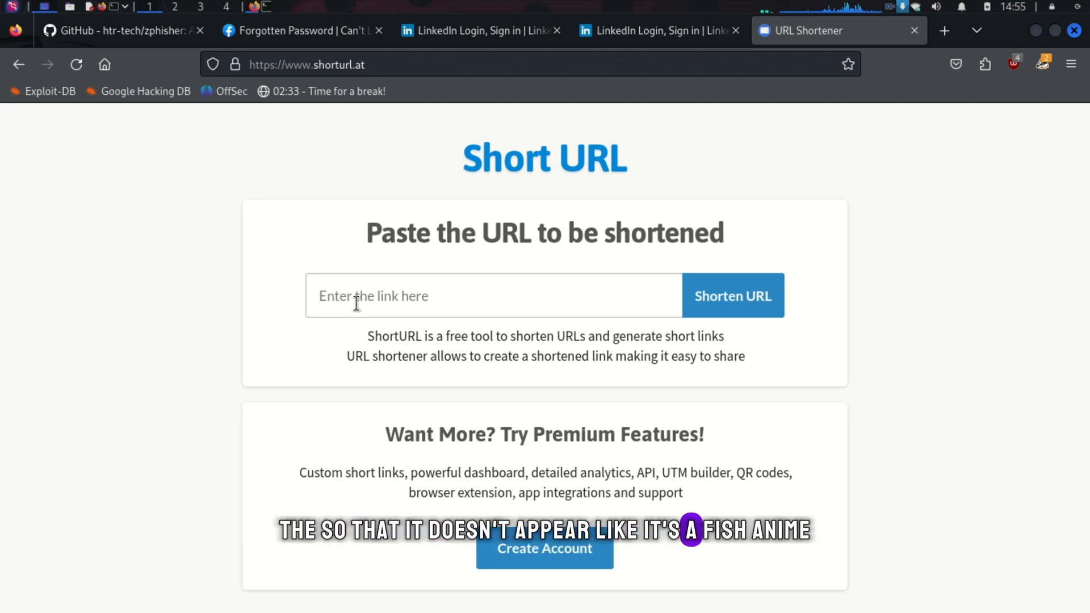
click(492, 295)
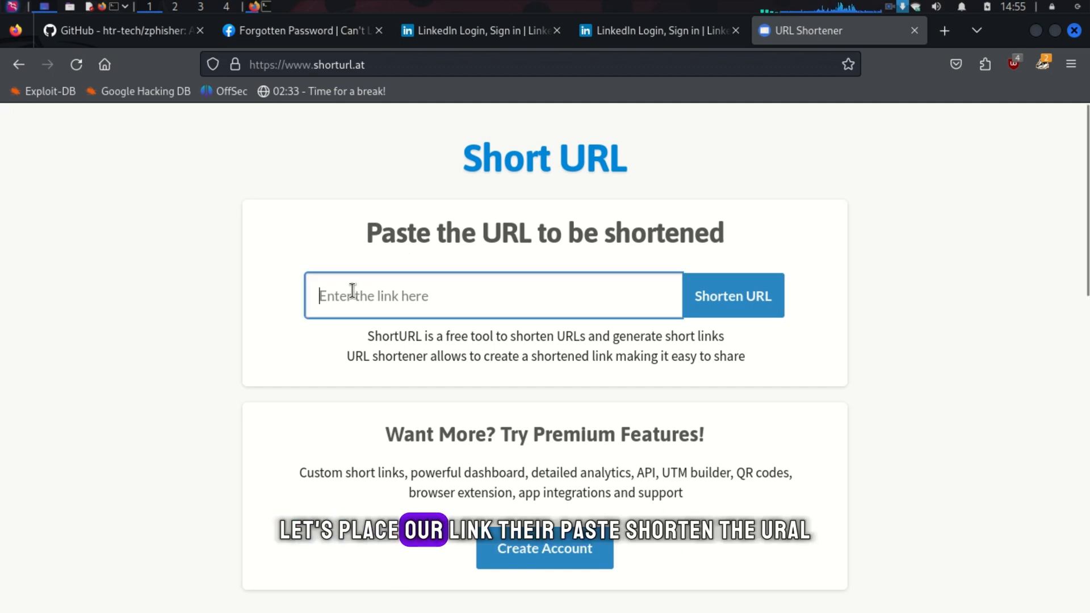
text(http://127.0.0.1:8080)
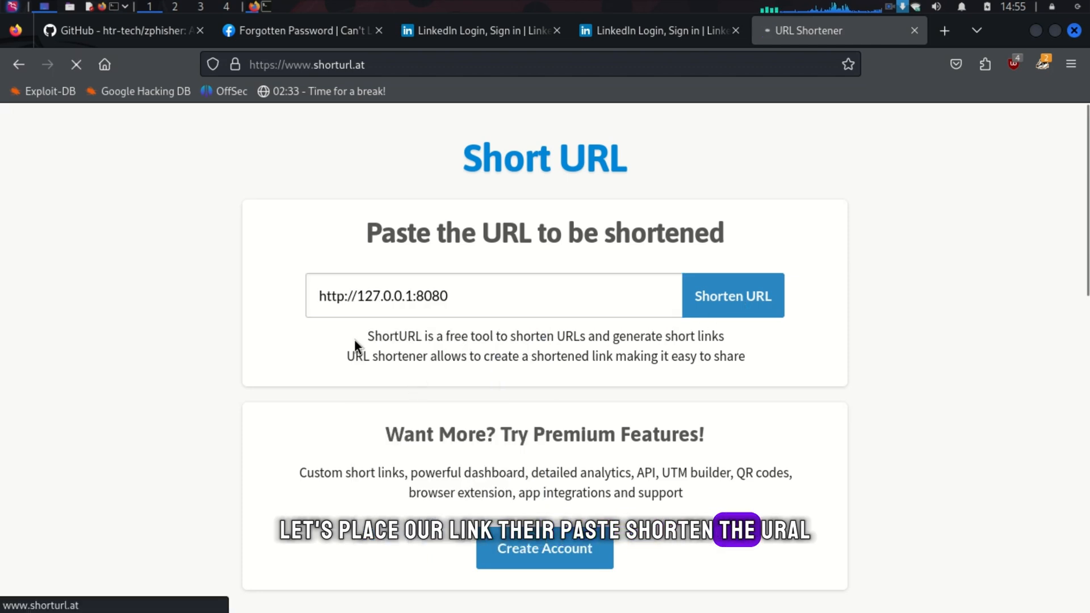
click(732, 295)
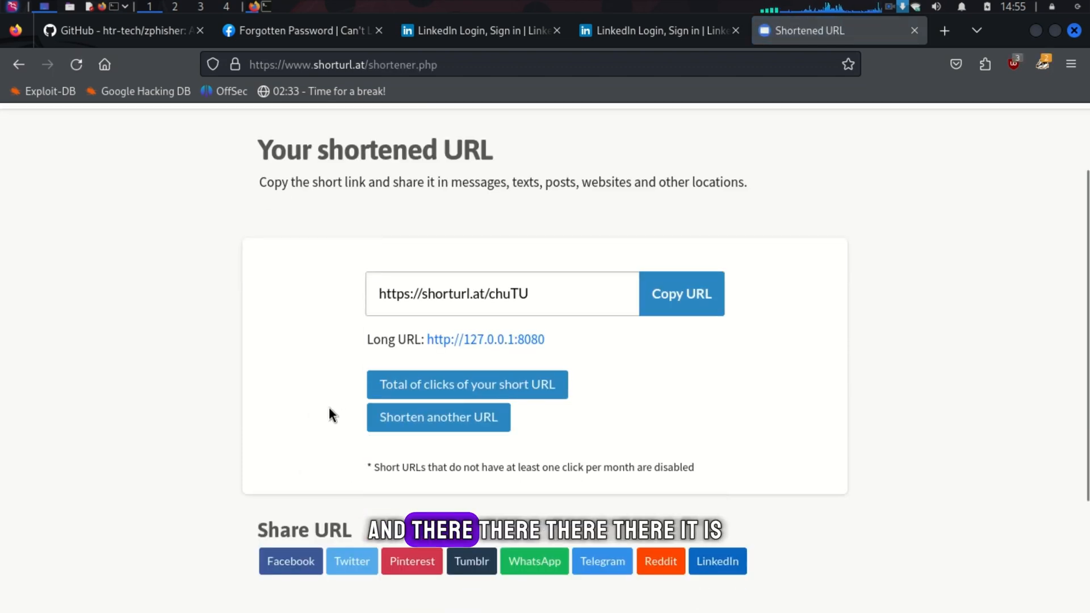
click(501, 293)
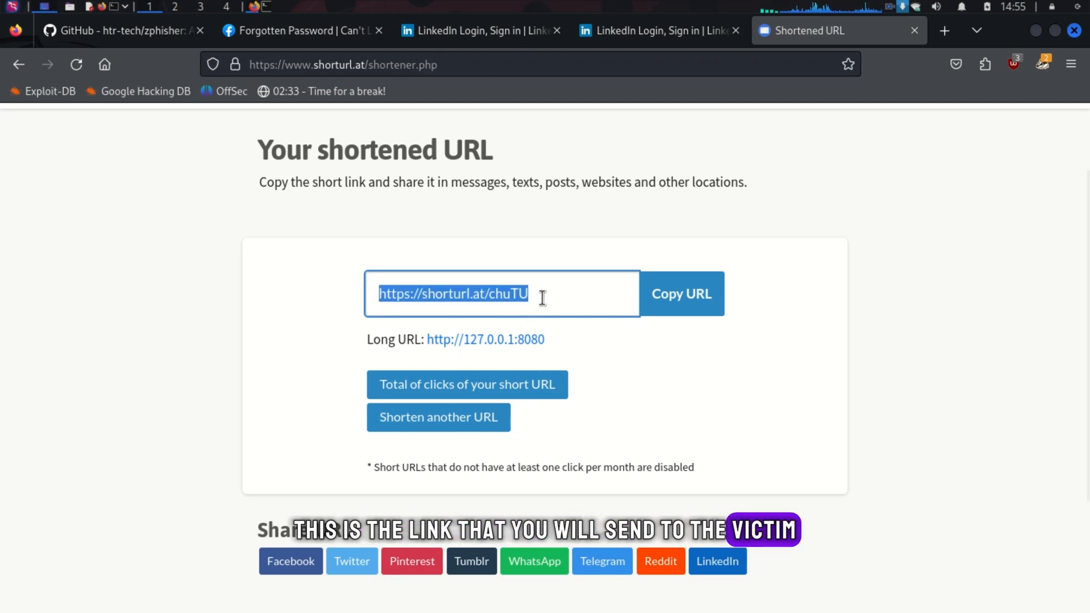
click(680, 294)
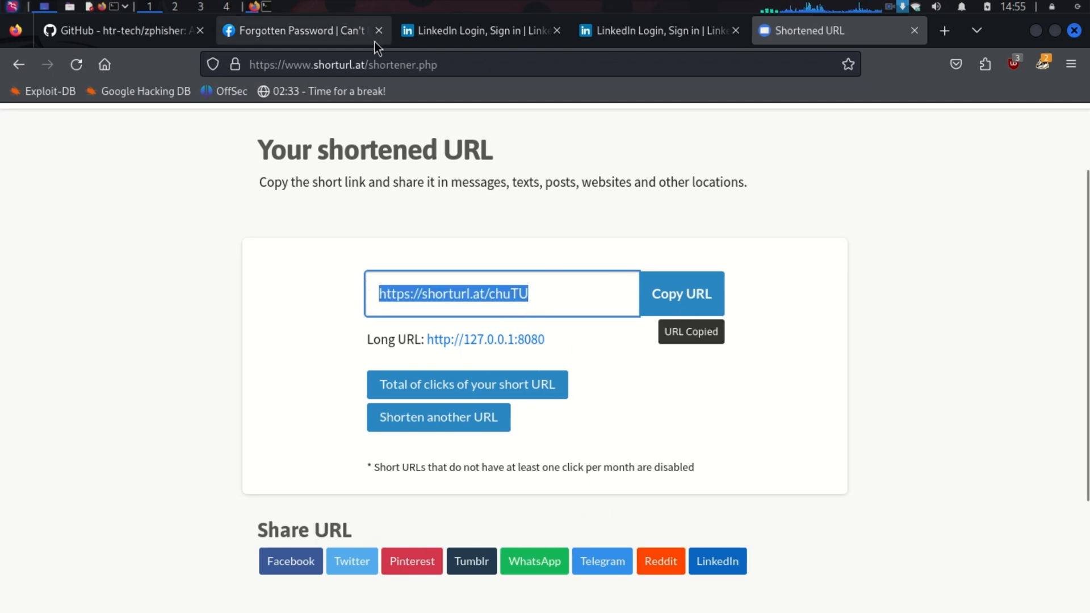
click(944, 31)
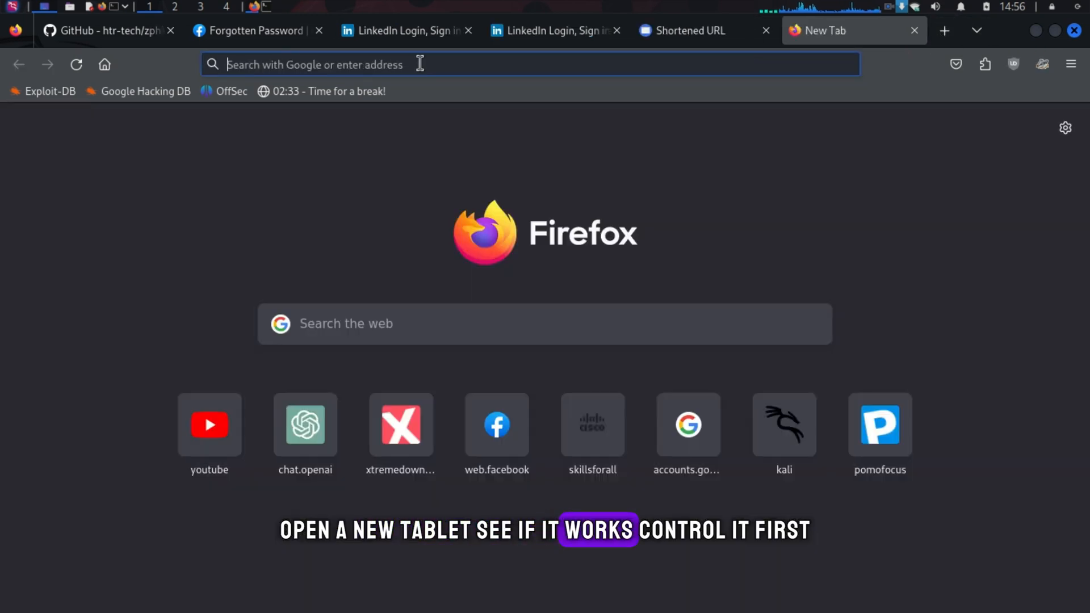
text(https://shorturl.at/chuTU')
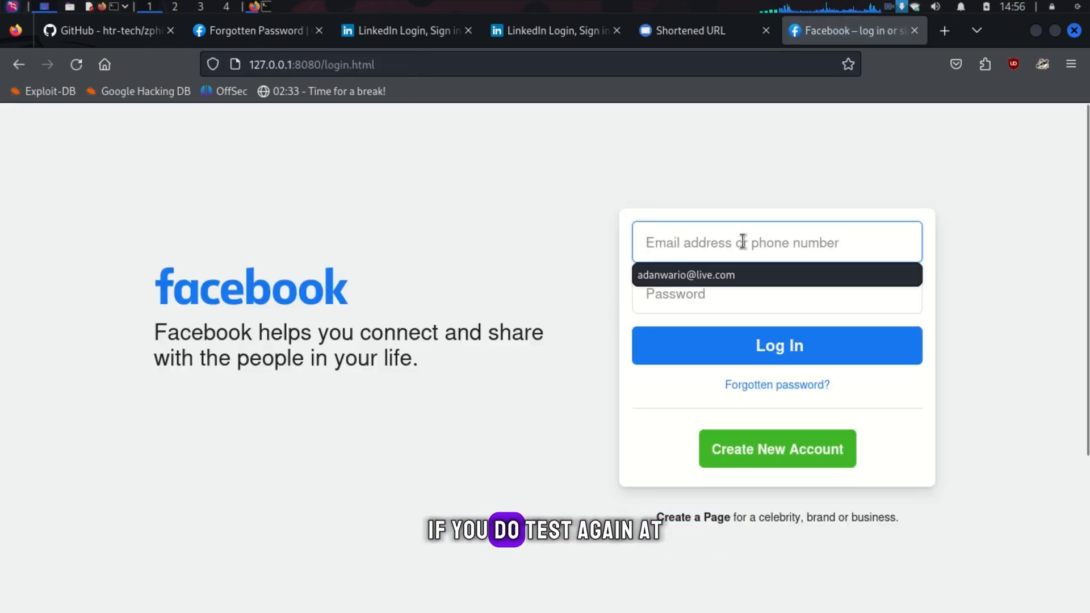
text(test@)
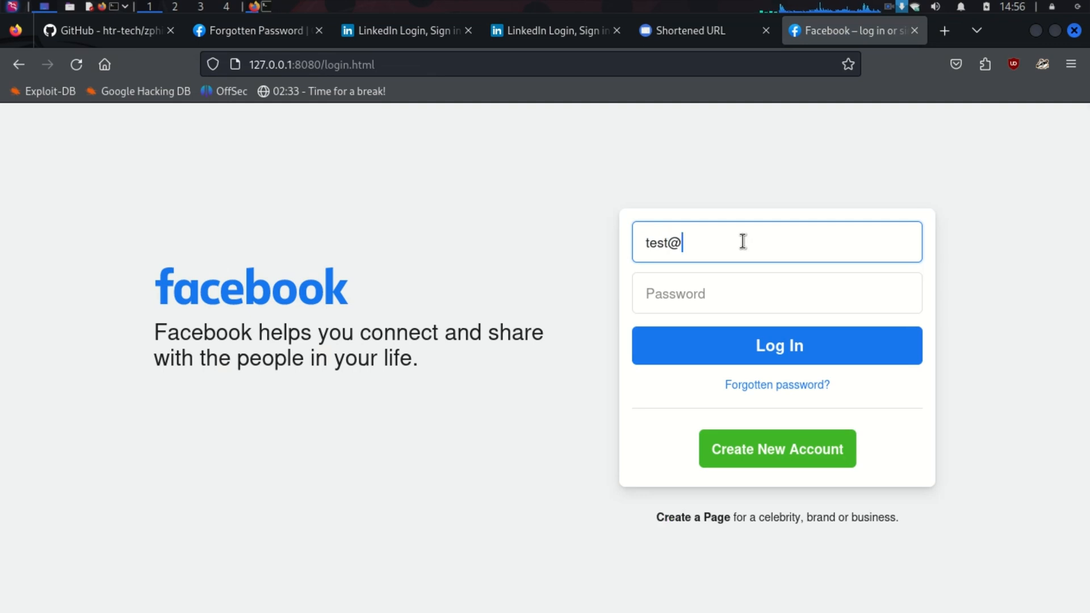
text(gmail.com)
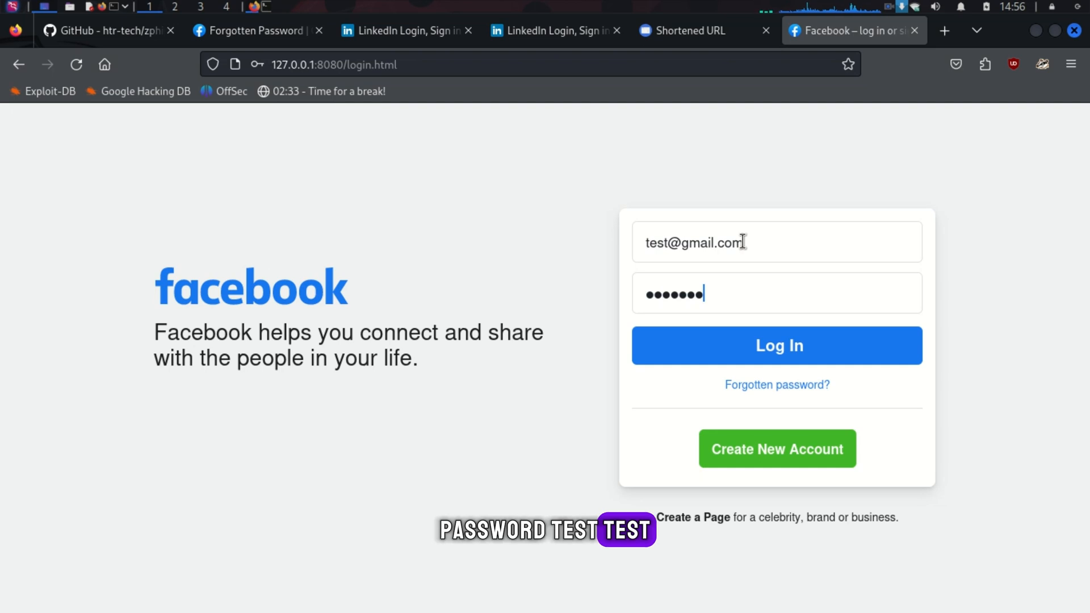
click(776, 346)
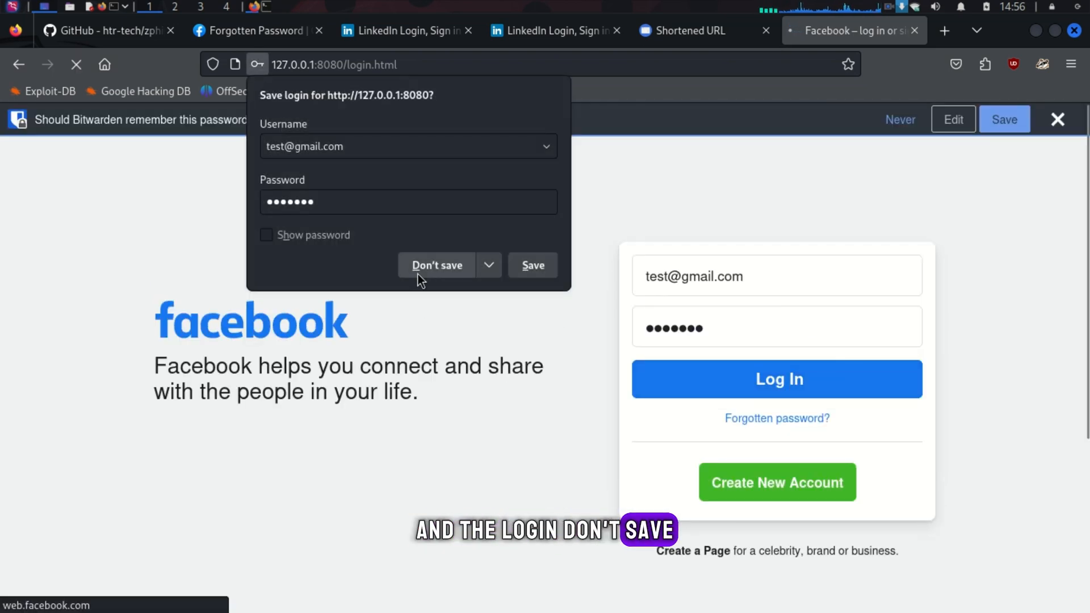